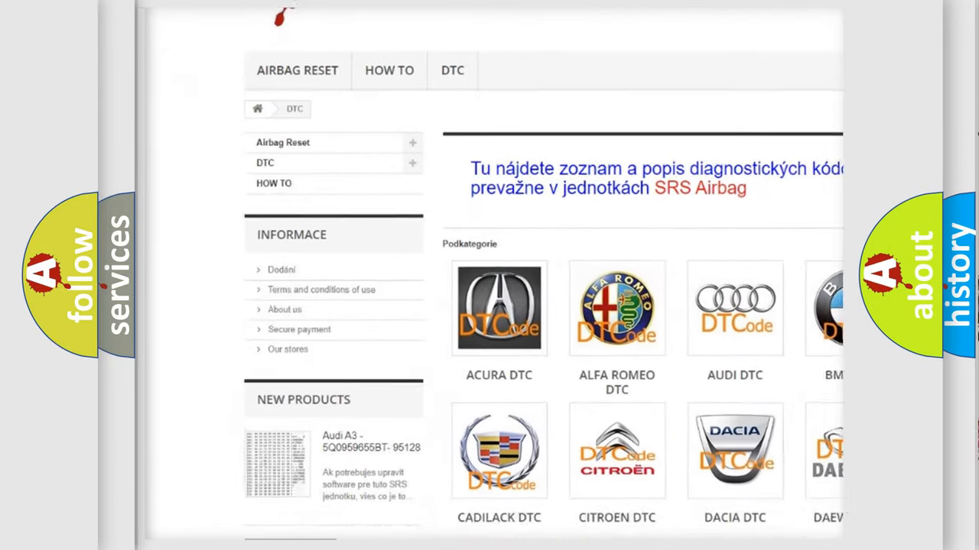
scroll(down, 3)
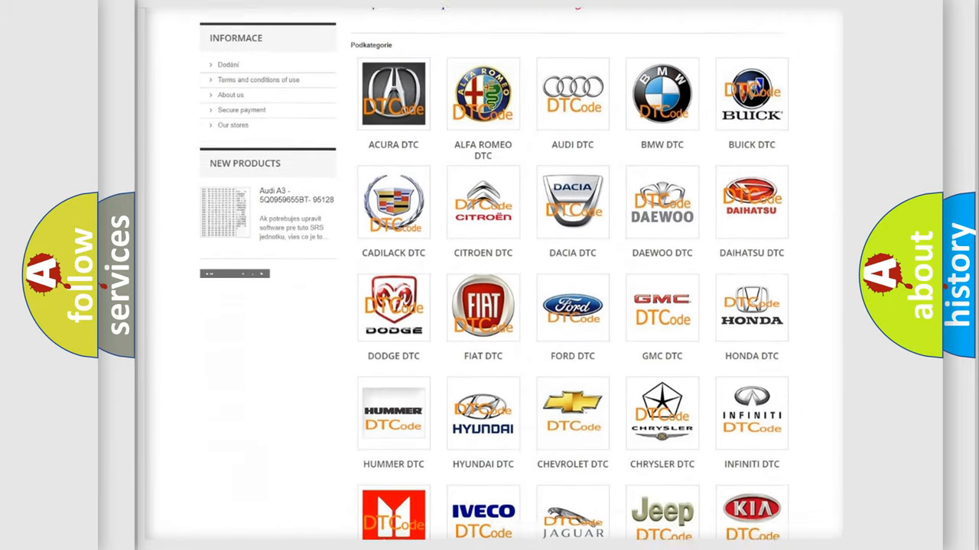
scroll(down, 3)
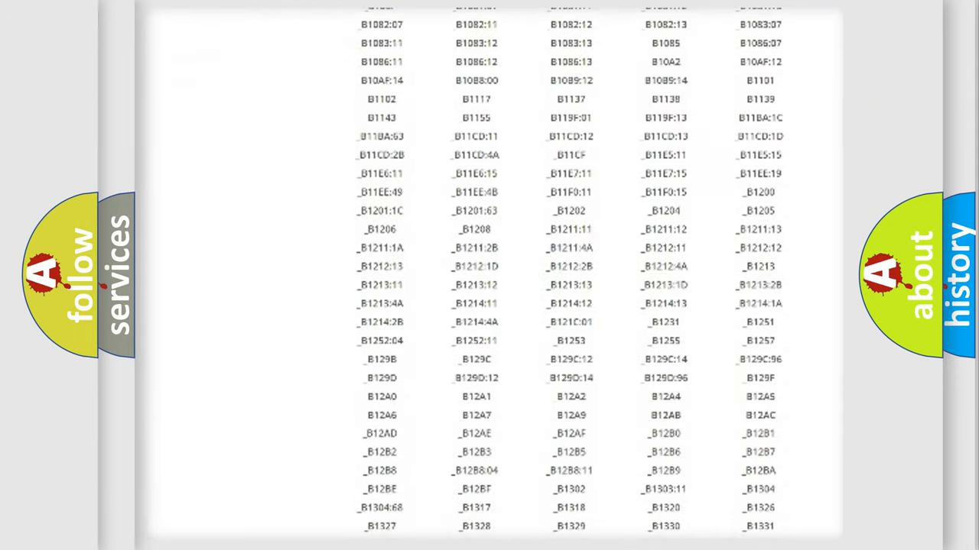
scroll(down, 3)
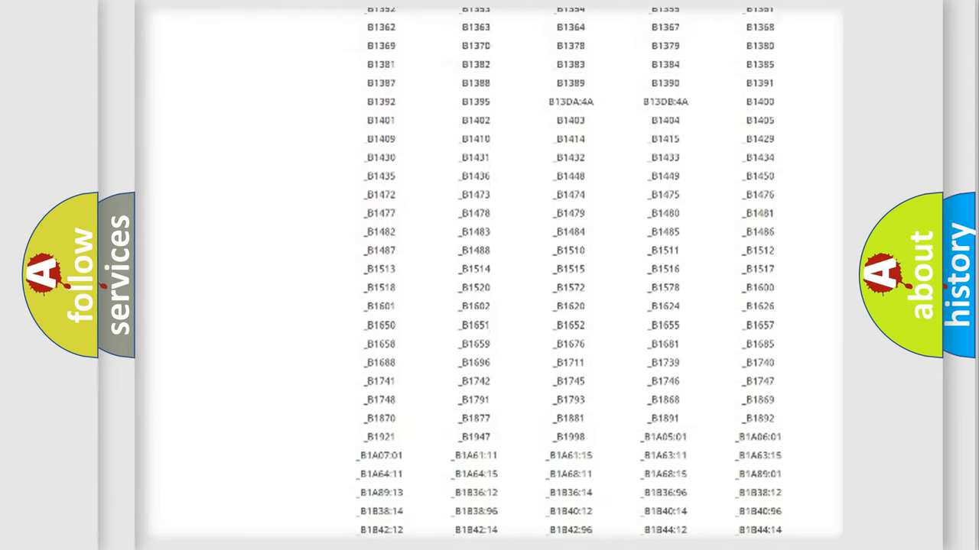
scroll(up, 3)
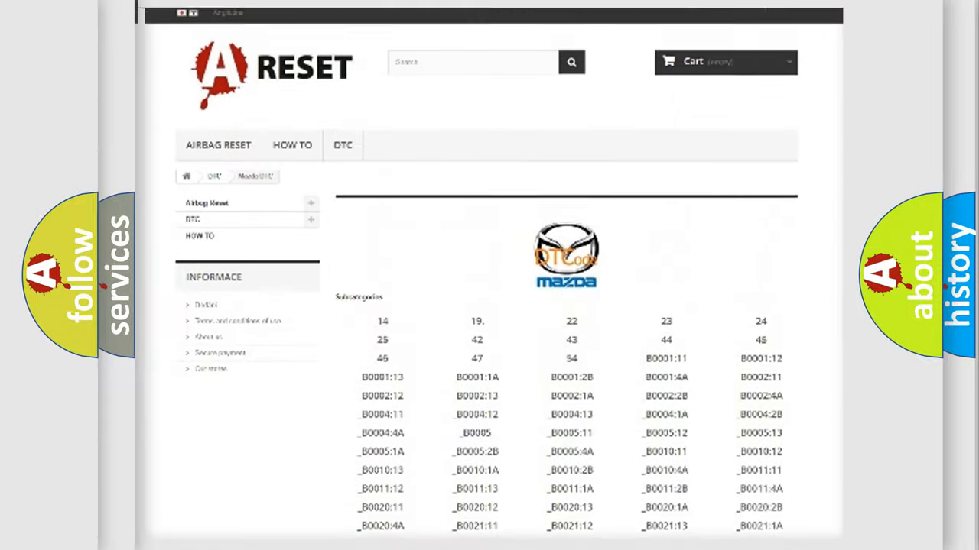